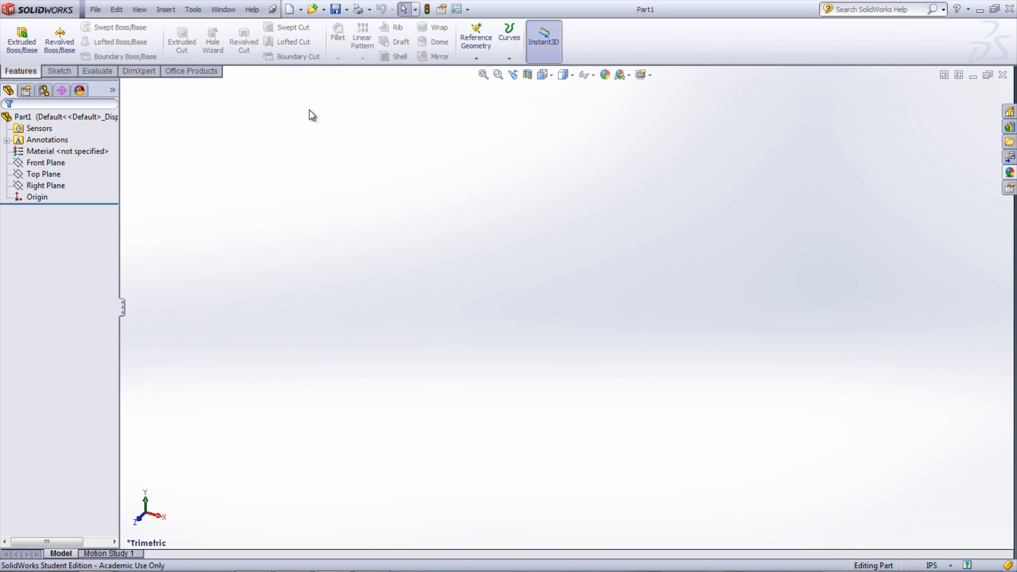
- Open SolidWorks Tutorials from the Help menu beside the empty part
left_click(252, 9)
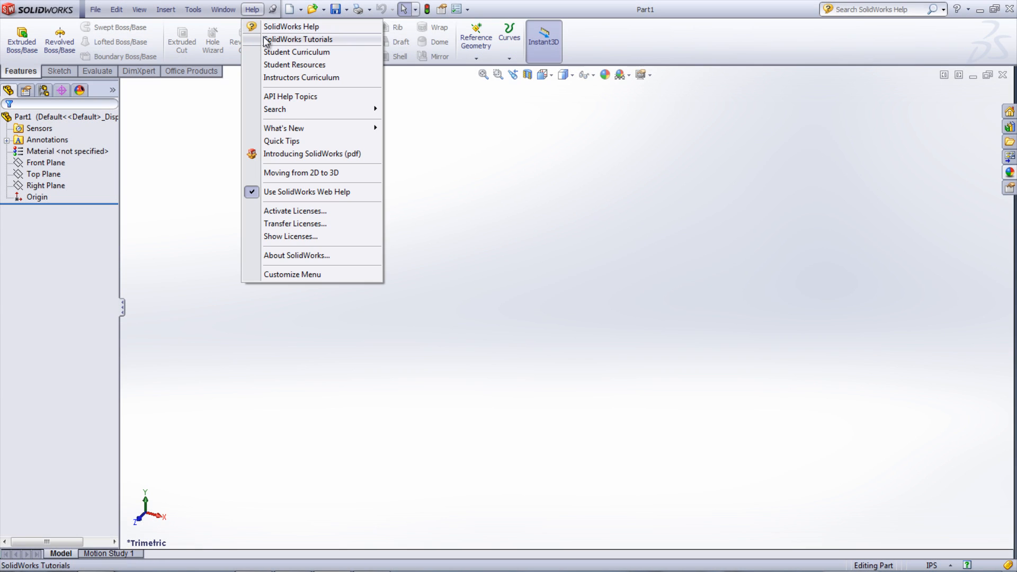
left_click(298, 39)
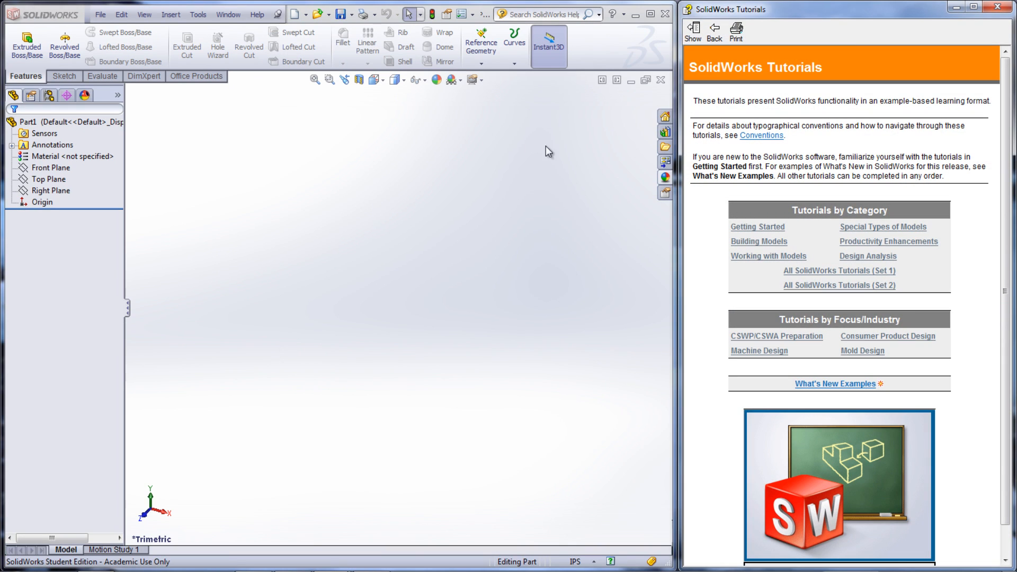
- Browse All SolidWorks Tutorials (Set 2) to the PhotoView 360 and Appearances overview
left_click(839, 286)
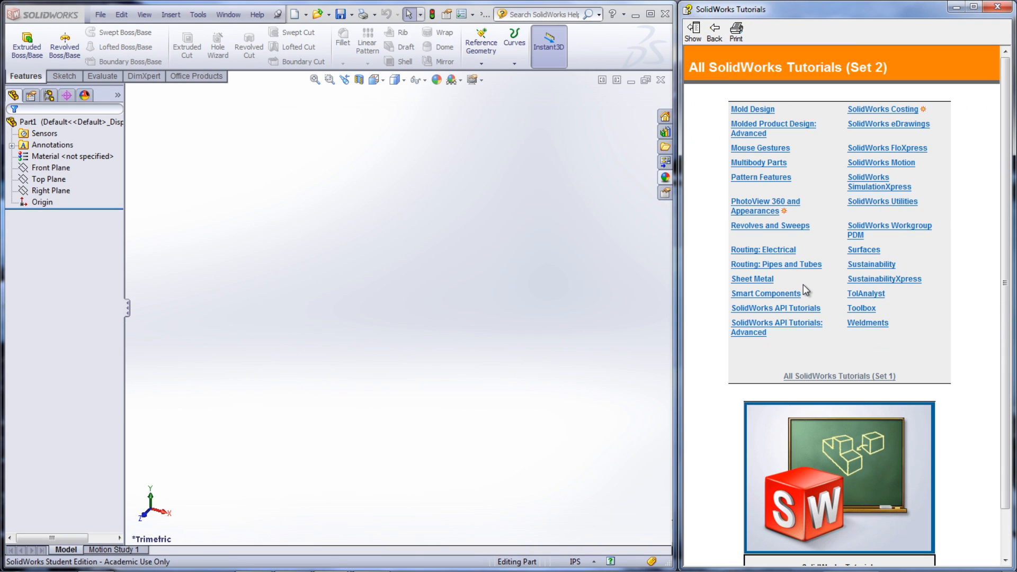
left_click(764, 202)
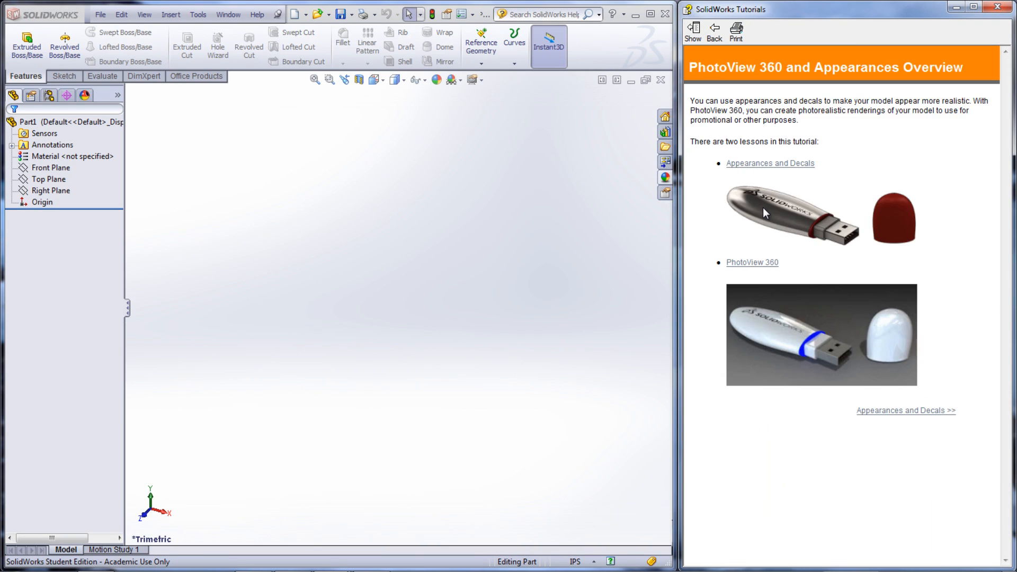
mouse_move(765, 213)
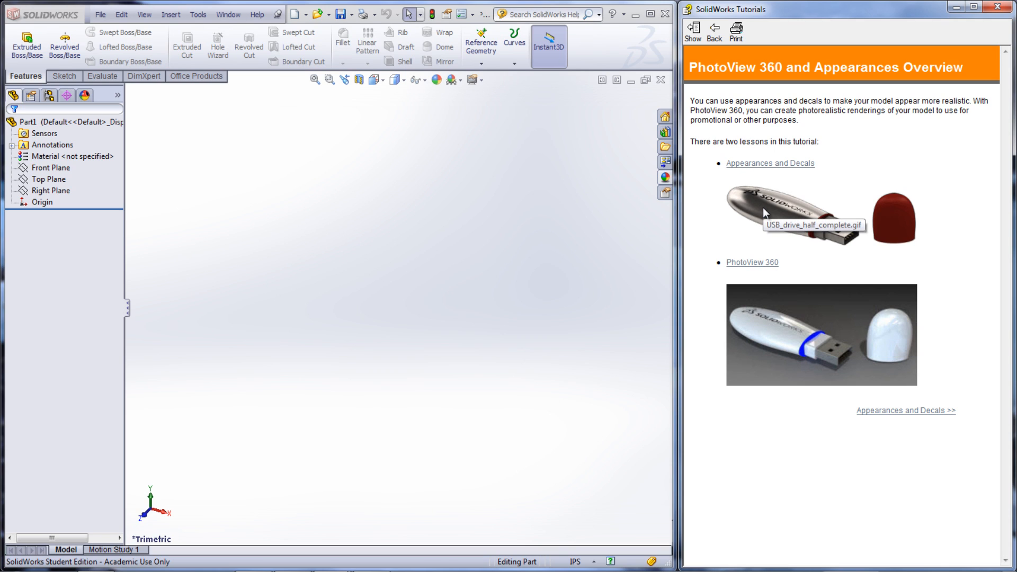
mouse_move(764, 182)
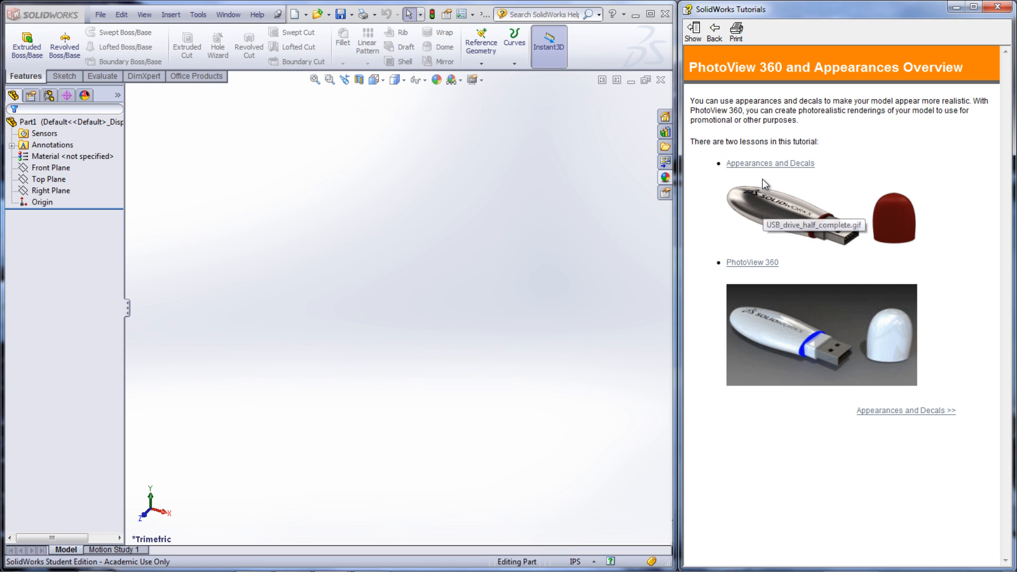
mouse_move(767, 170)
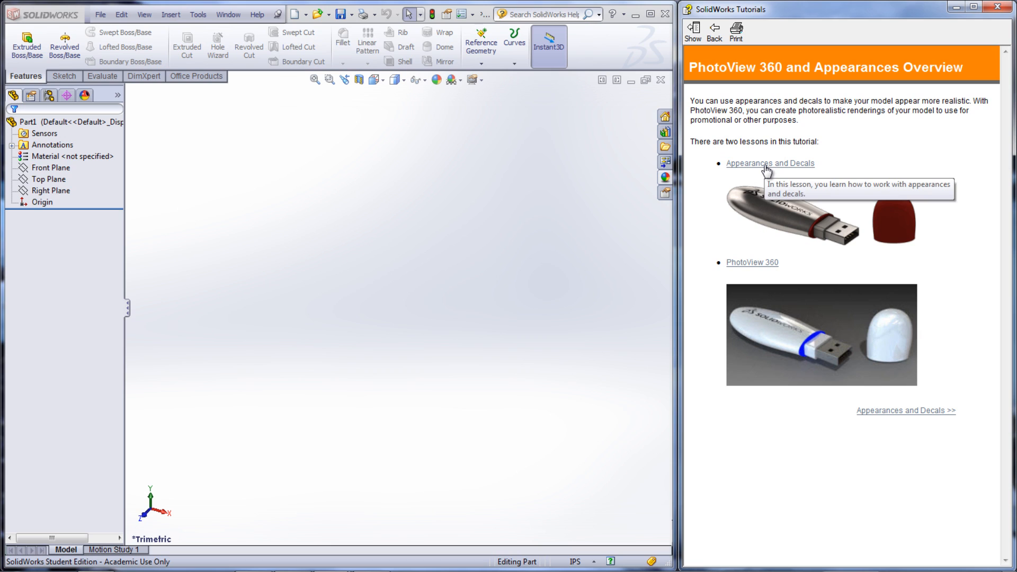
mouse_move(758, 240)
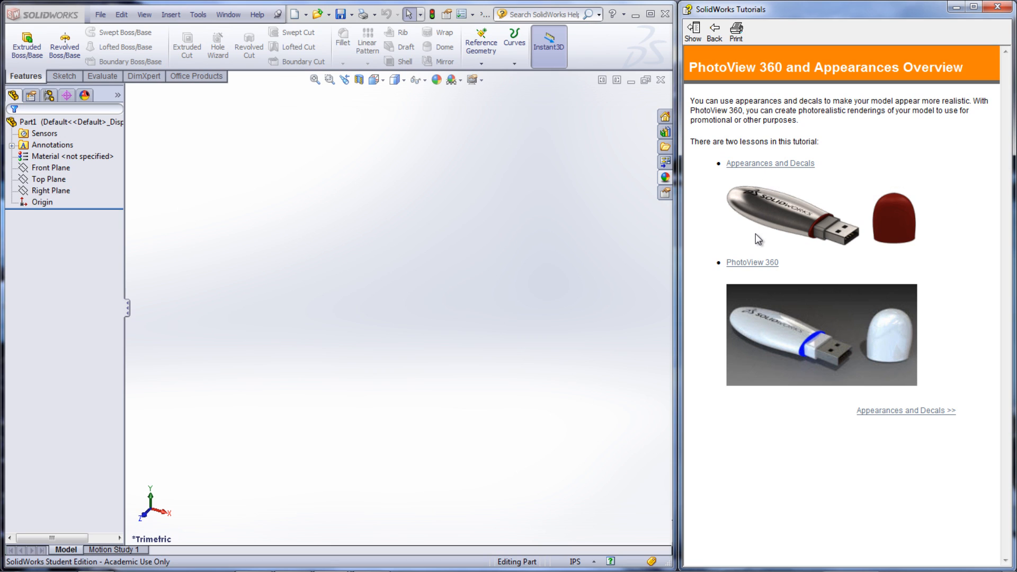
mouse_move(752, 266)
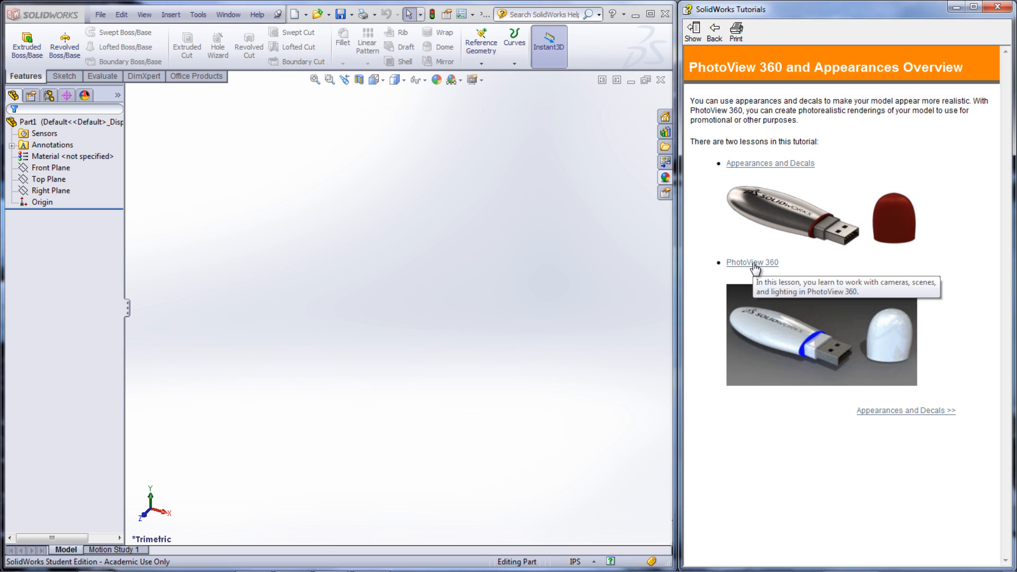
- Open the PhotoView 360 lesson on cameras, scenes and lighting
left_click(752, 263)
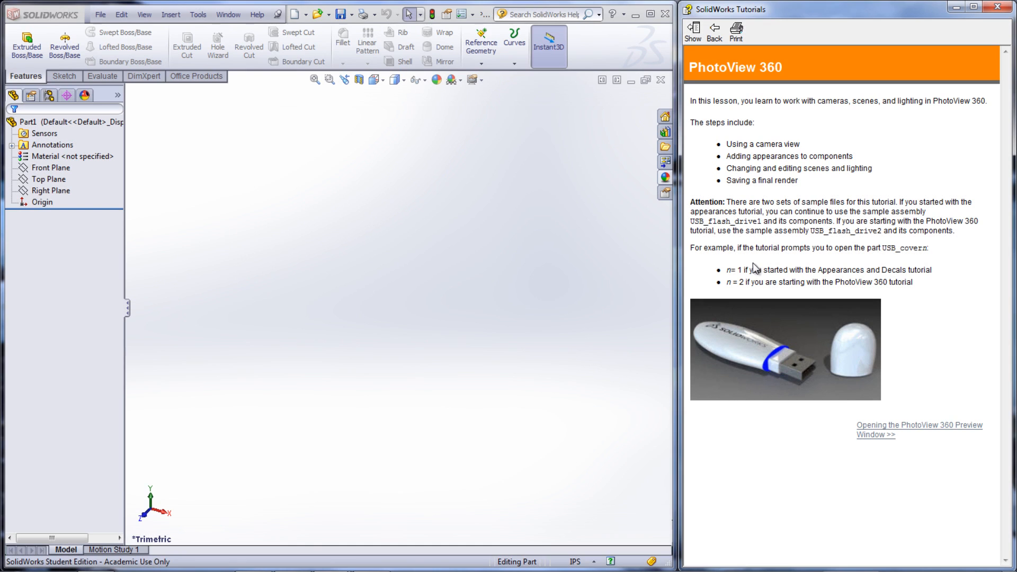
mouse_move(223, 26)
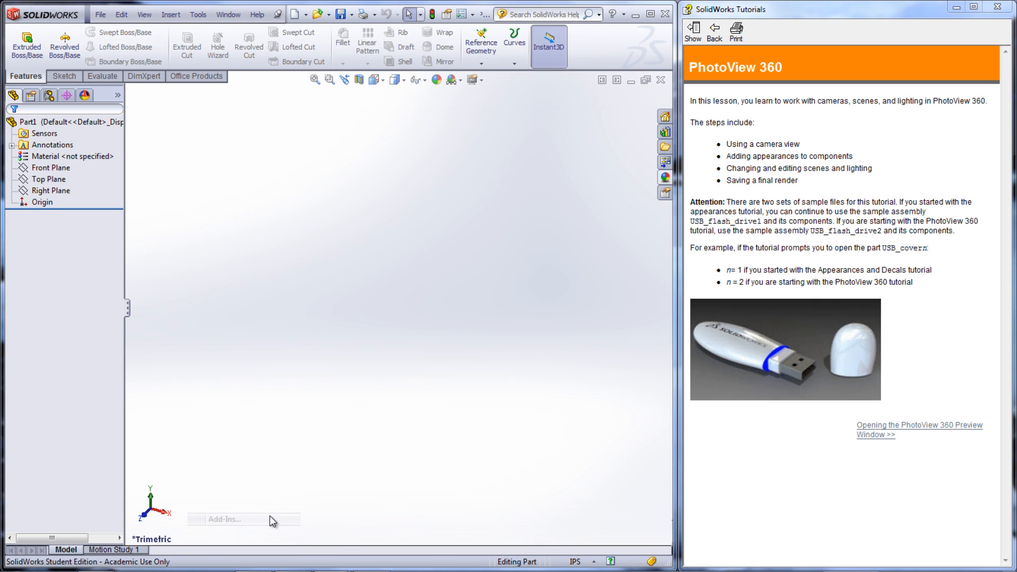
- Tick PhotoView 360 in the Add-Ins list and confirm
left_click(226, 519)
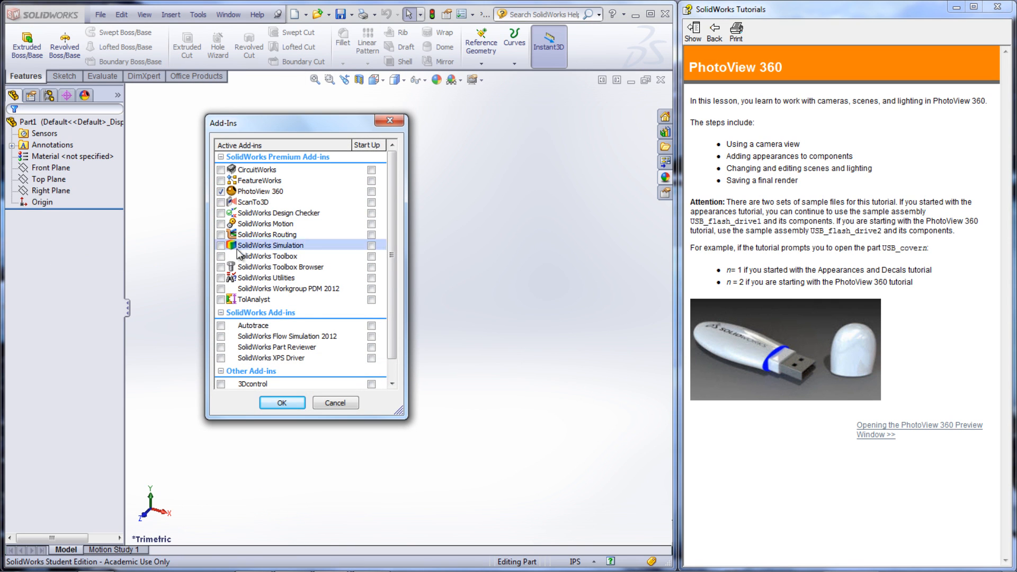
left_click(281, 402)
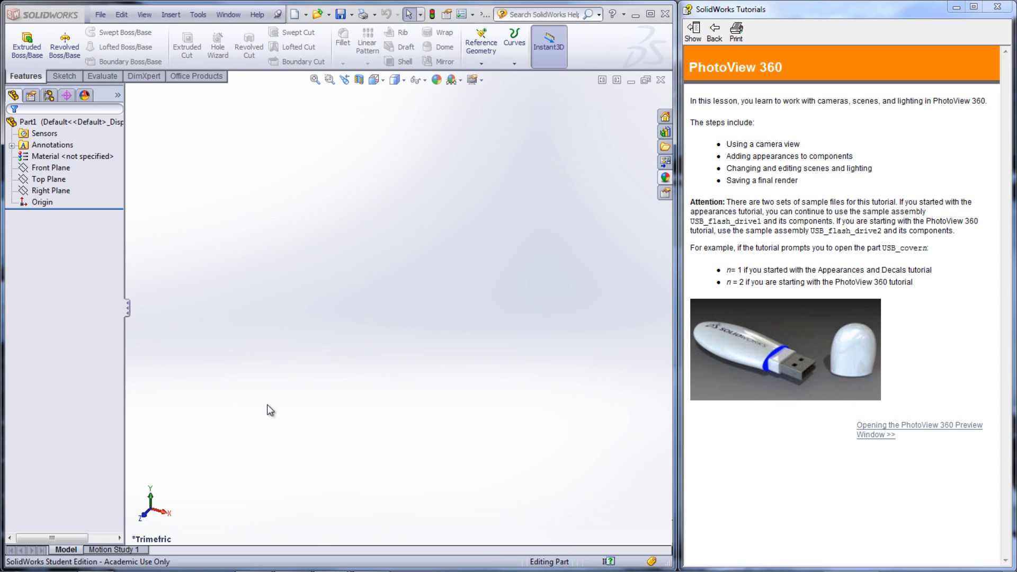